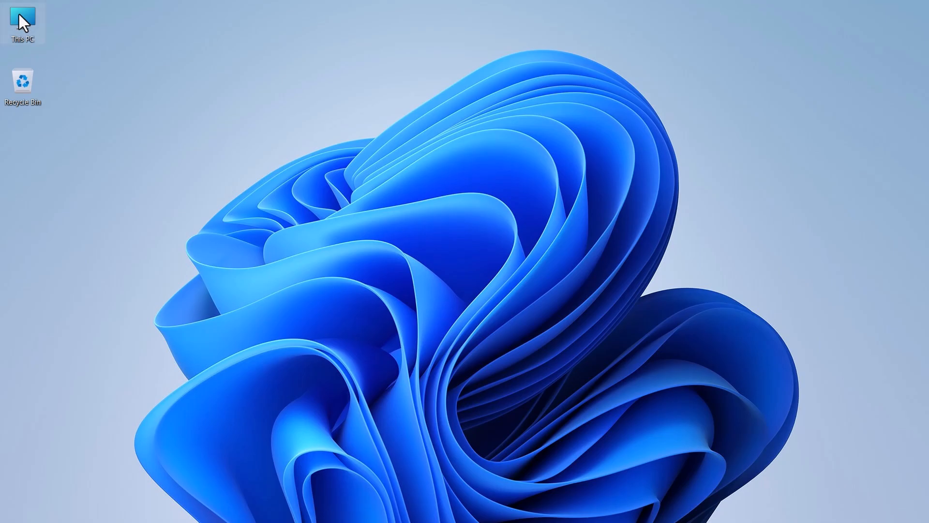
Step: Open This PC from the desktop, then the Local Disk (C:) drive
double_click(21, 22)
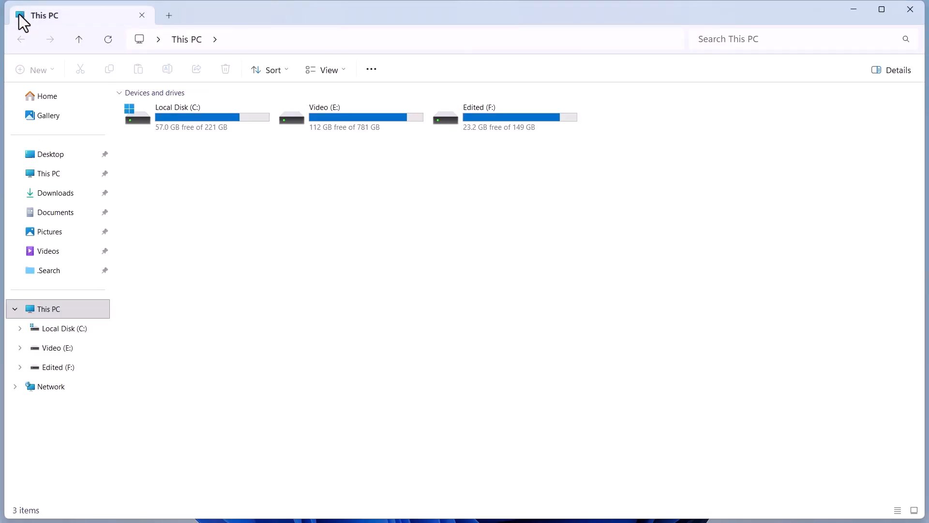
double_click(177, 115)
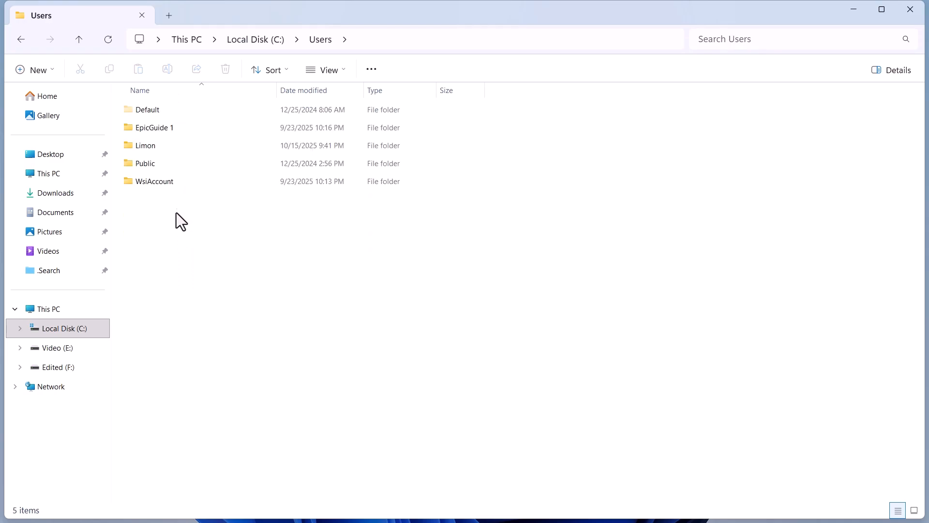
Step: Navigate from the user profile through AppData, Local and Google into the Chrome folder
double_click(145, 145)
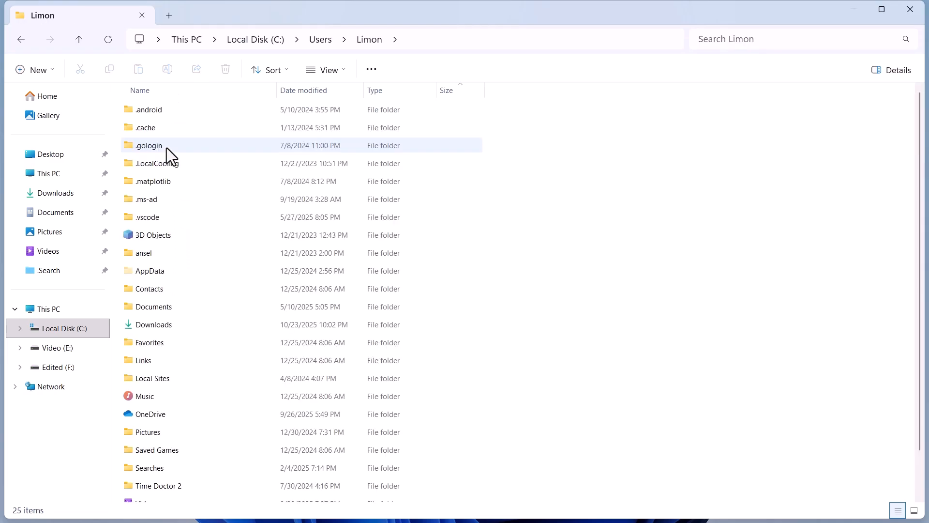
double_click(150, 271)
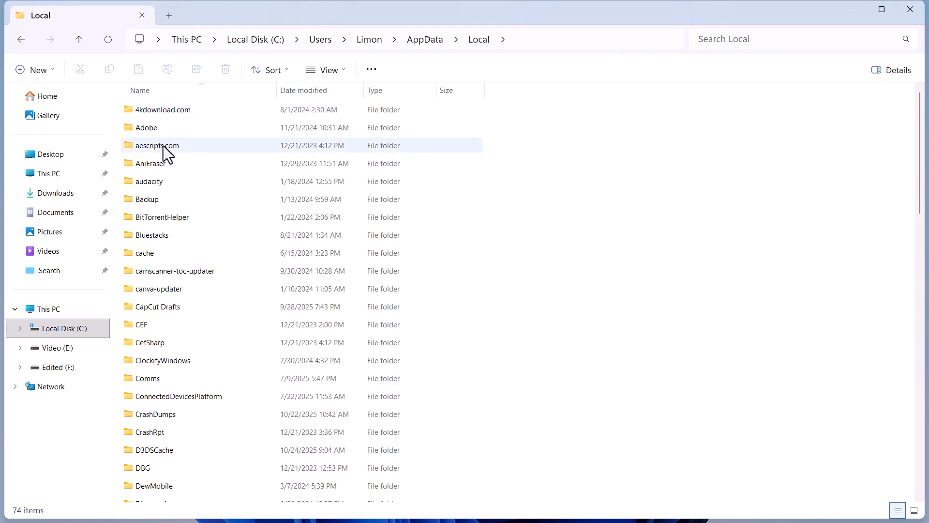
click(166, 145)
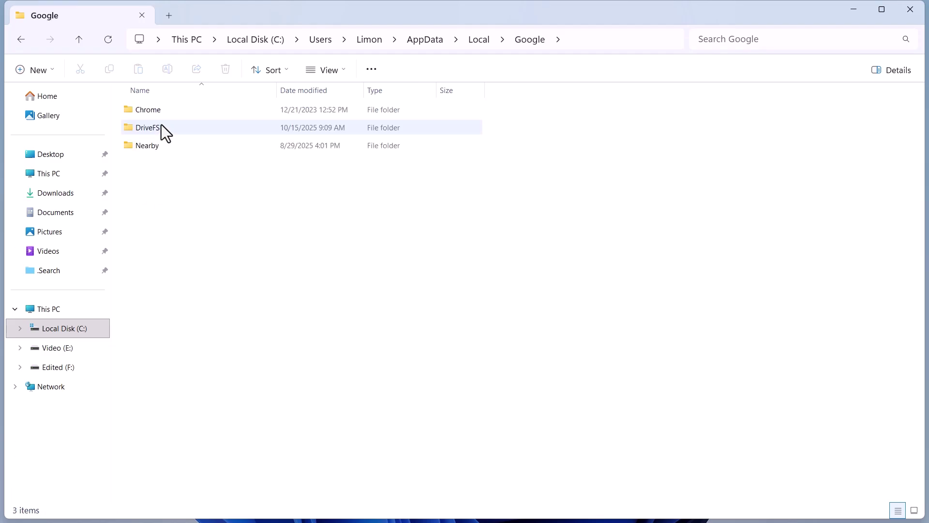
double_click(147, 109)
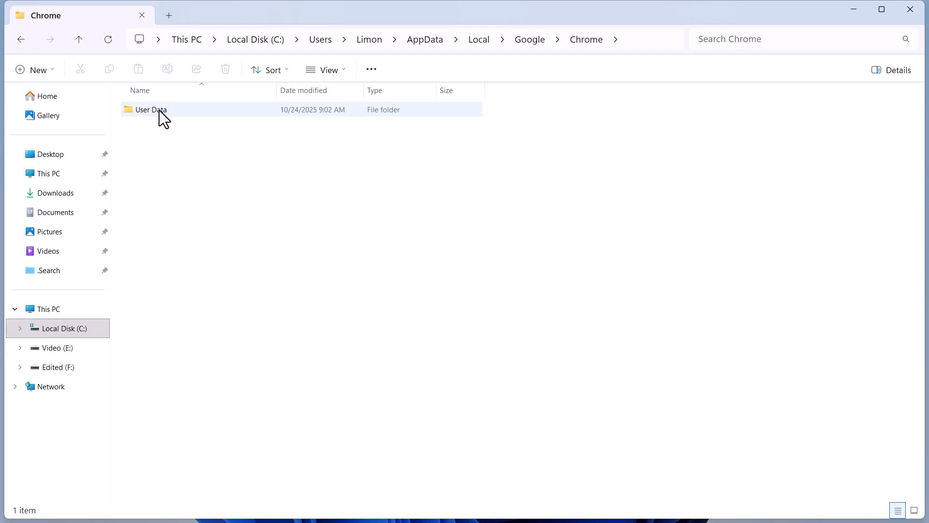
Step: Choose Restore previous versions for User Data from its Show more options menu
click(151, 108)
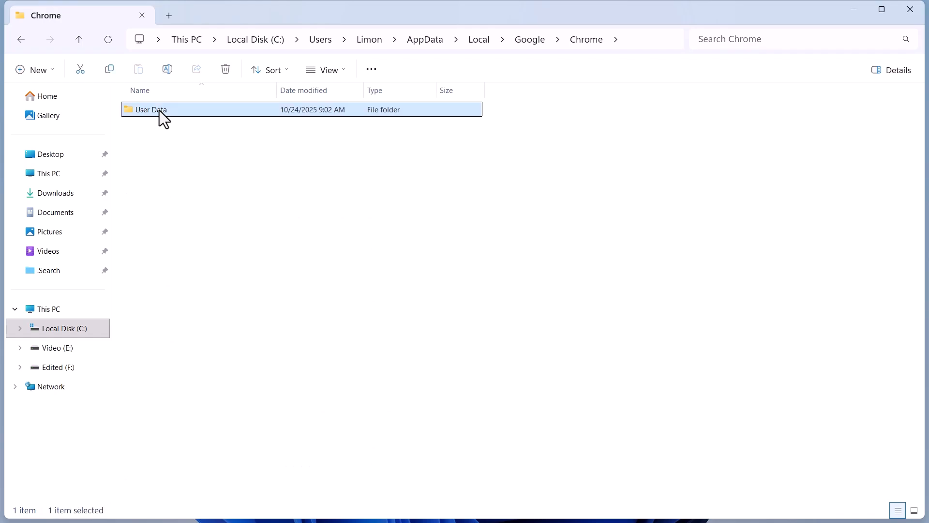
right_click(151, 110)
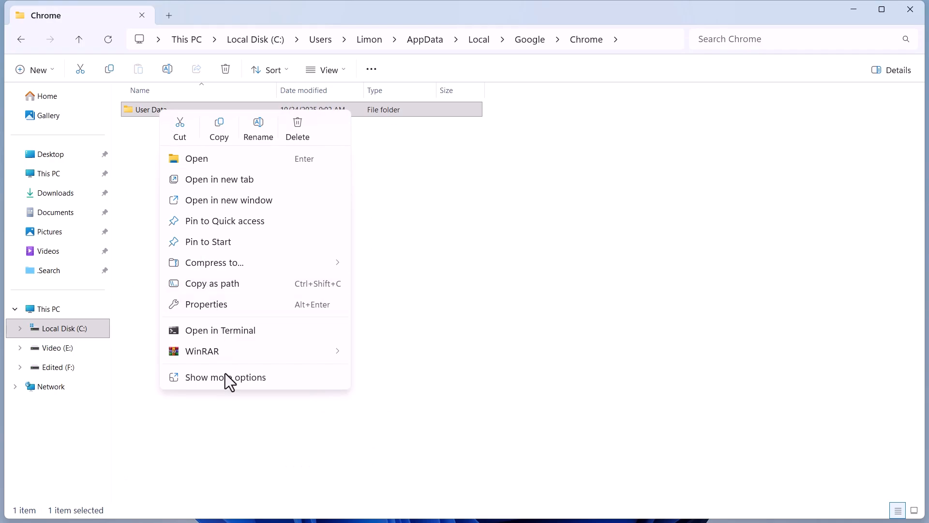
click(226, 377)
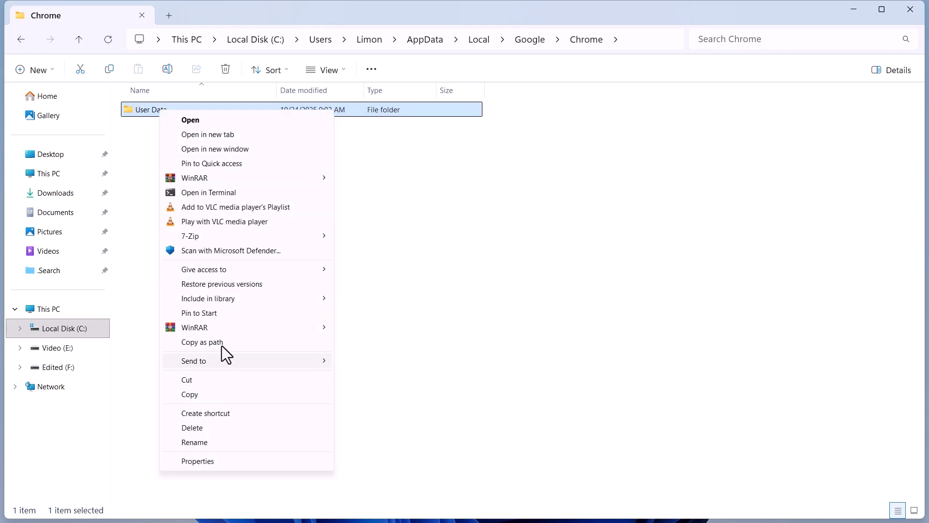
mouse_move(212, 289)
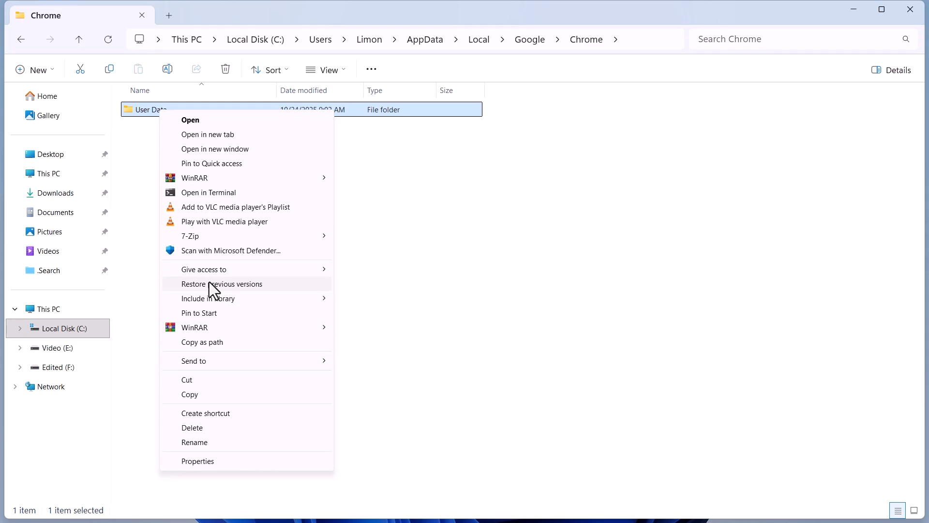
click(460, 280)
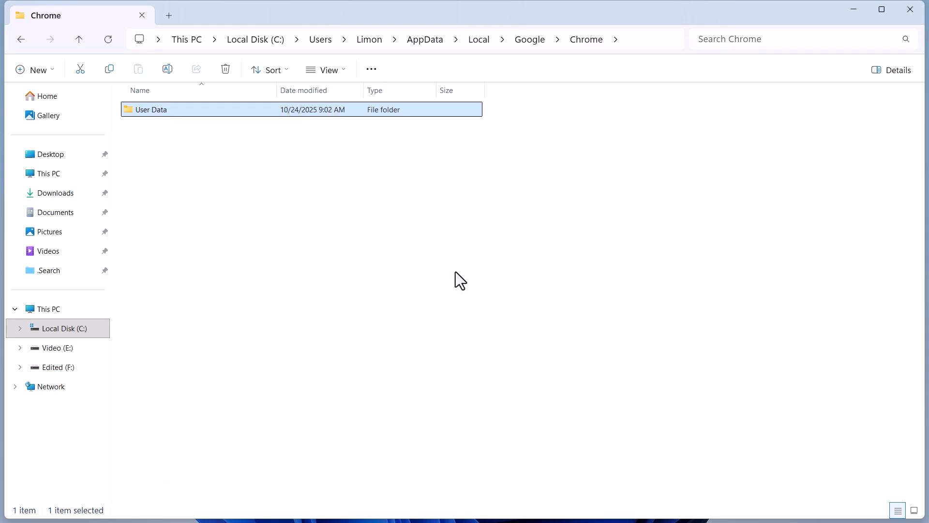